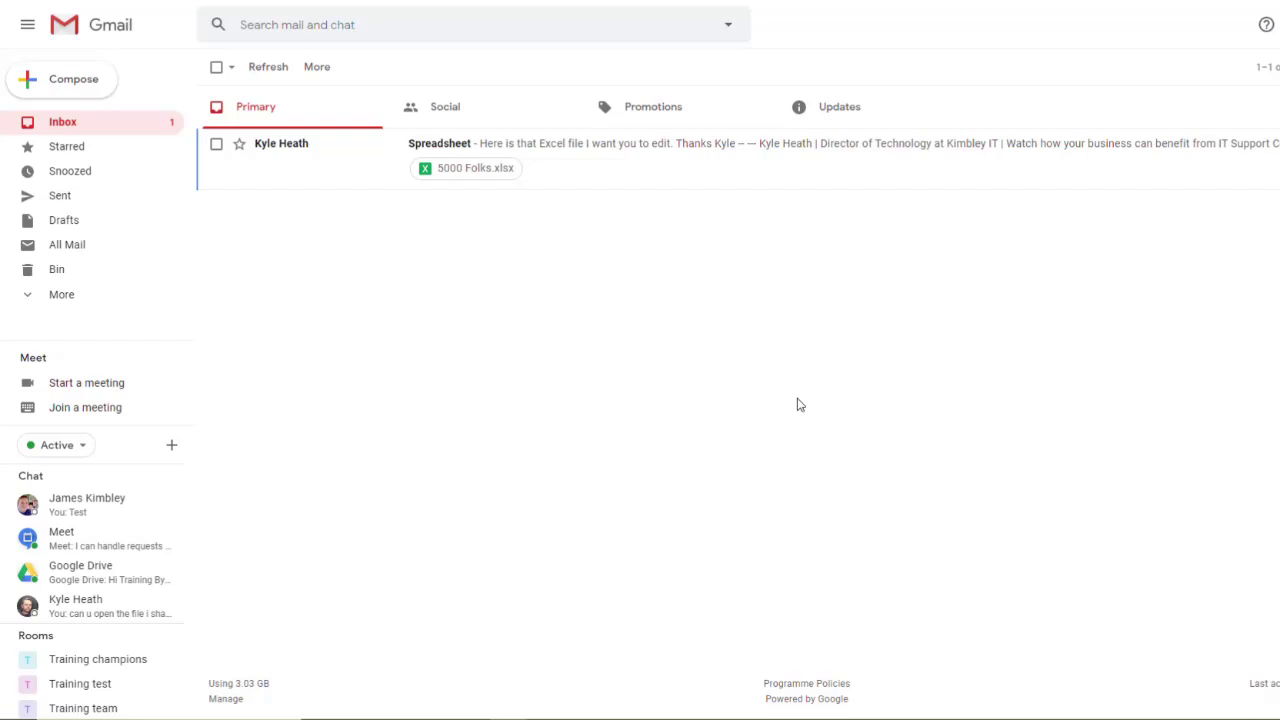
mouse_move(796, 408)
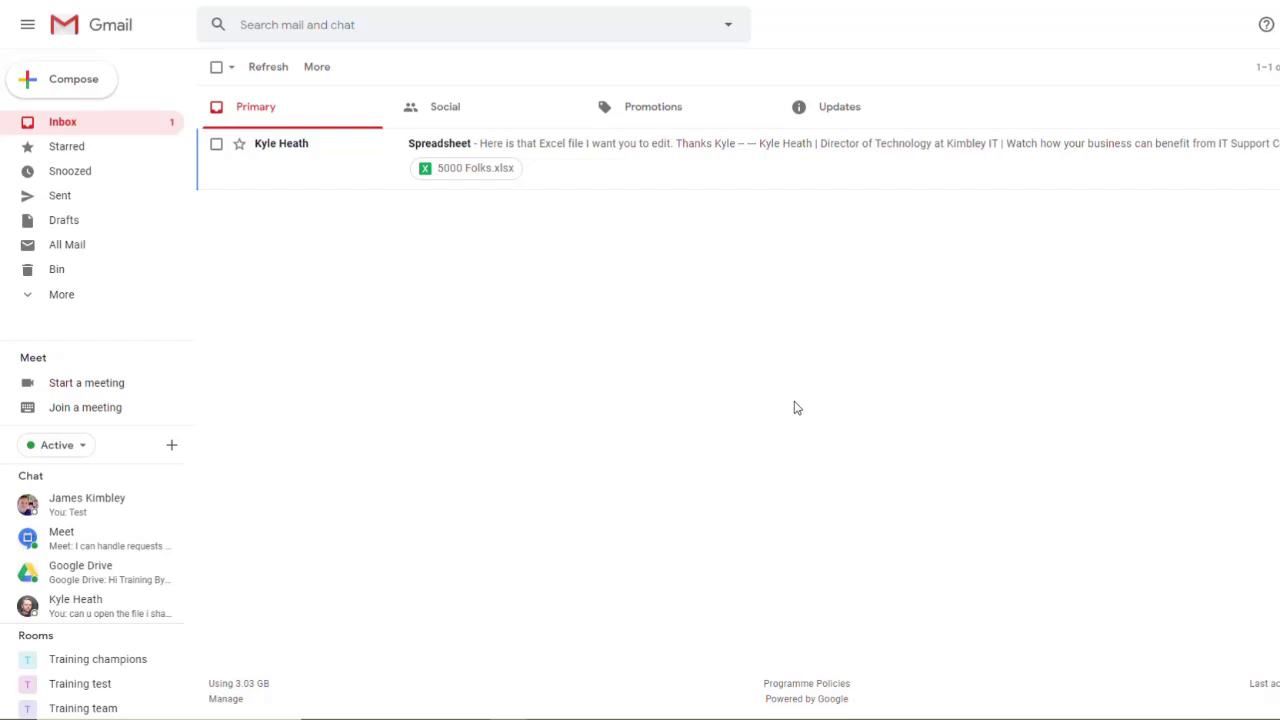
mouse_move(650, 190)
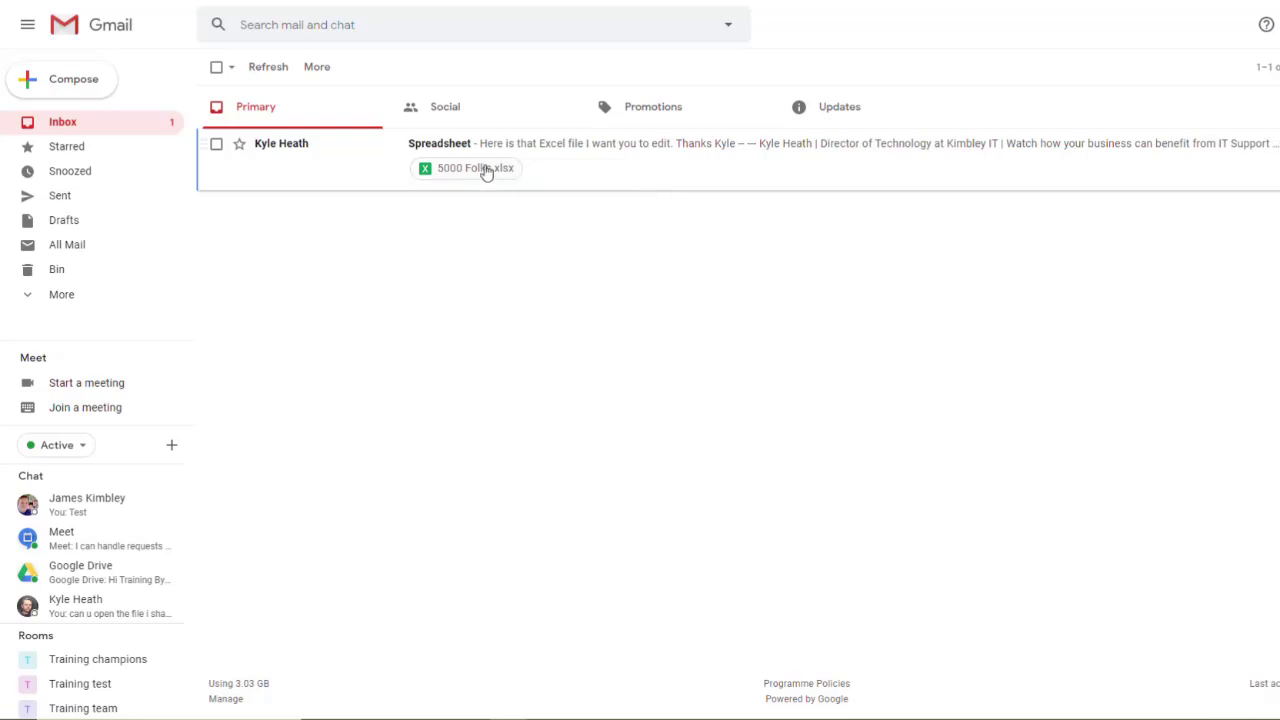
Preview the 5000 Folks.xlsx attachment and save it to Drive.
click(468, 168)
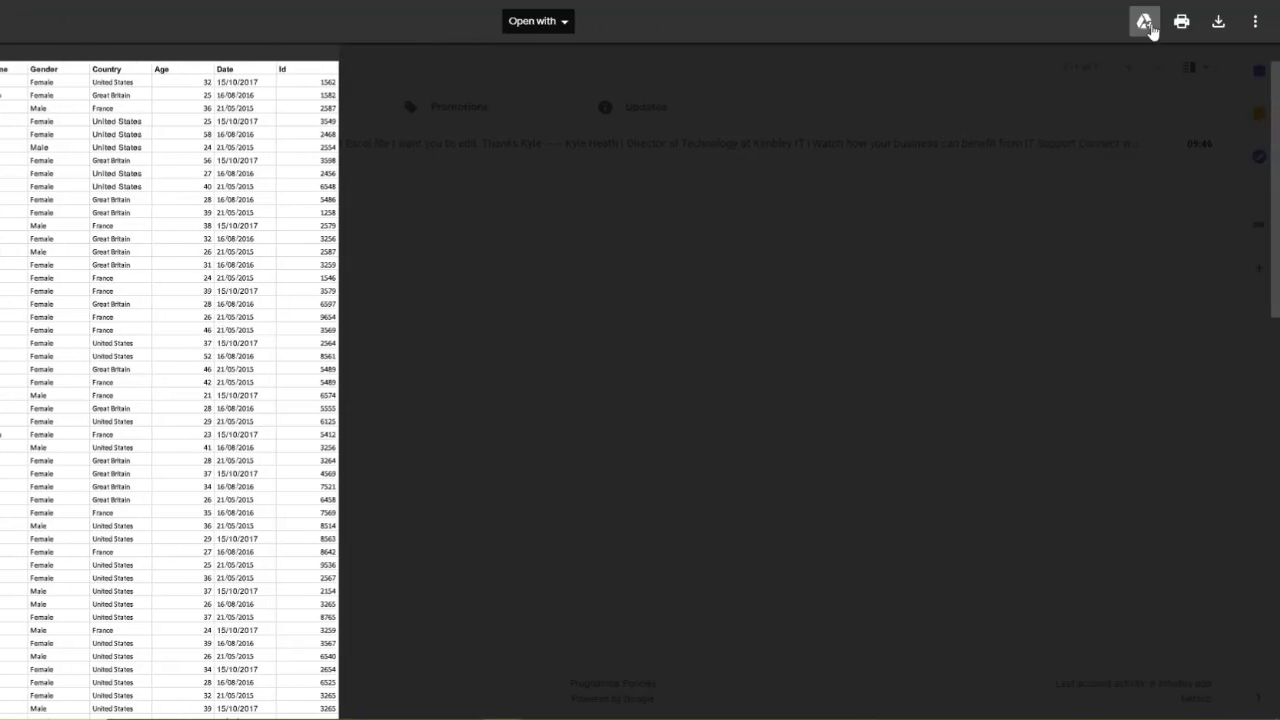
click(1144, 22)
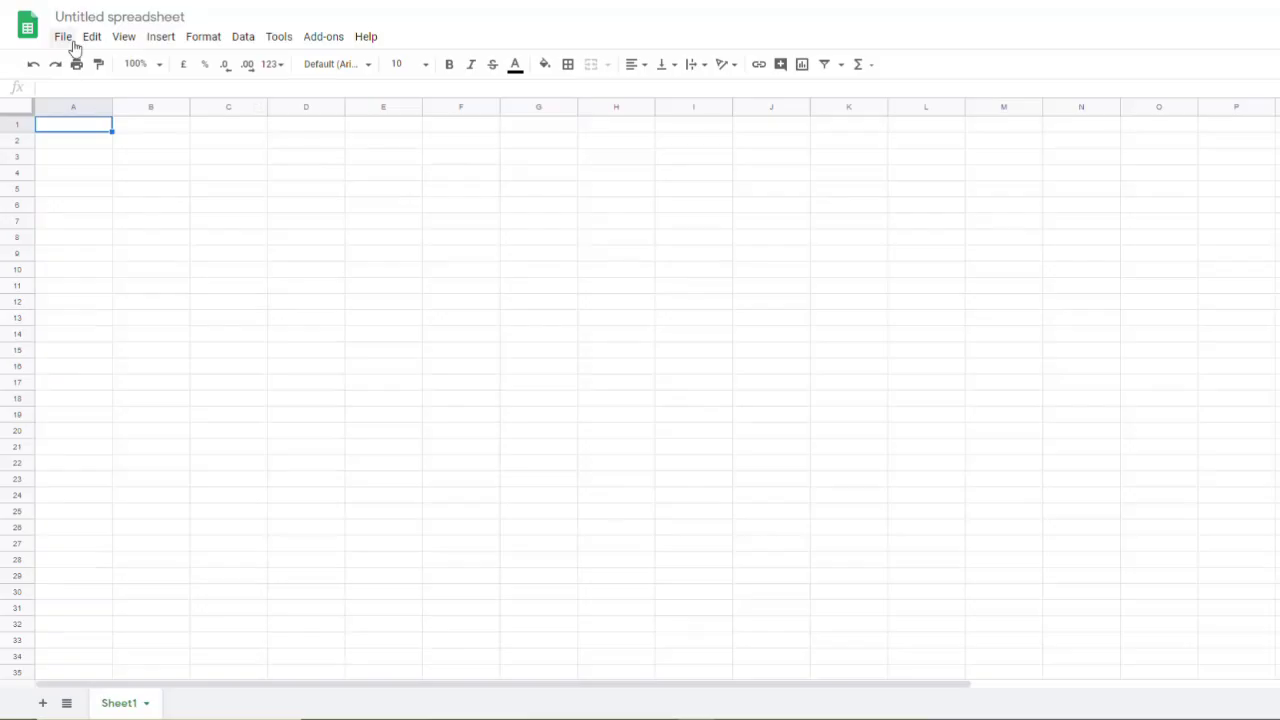
Use File > Open to load 5000 Folks.xlsx from Drive into Sheets.
click(64, 36)
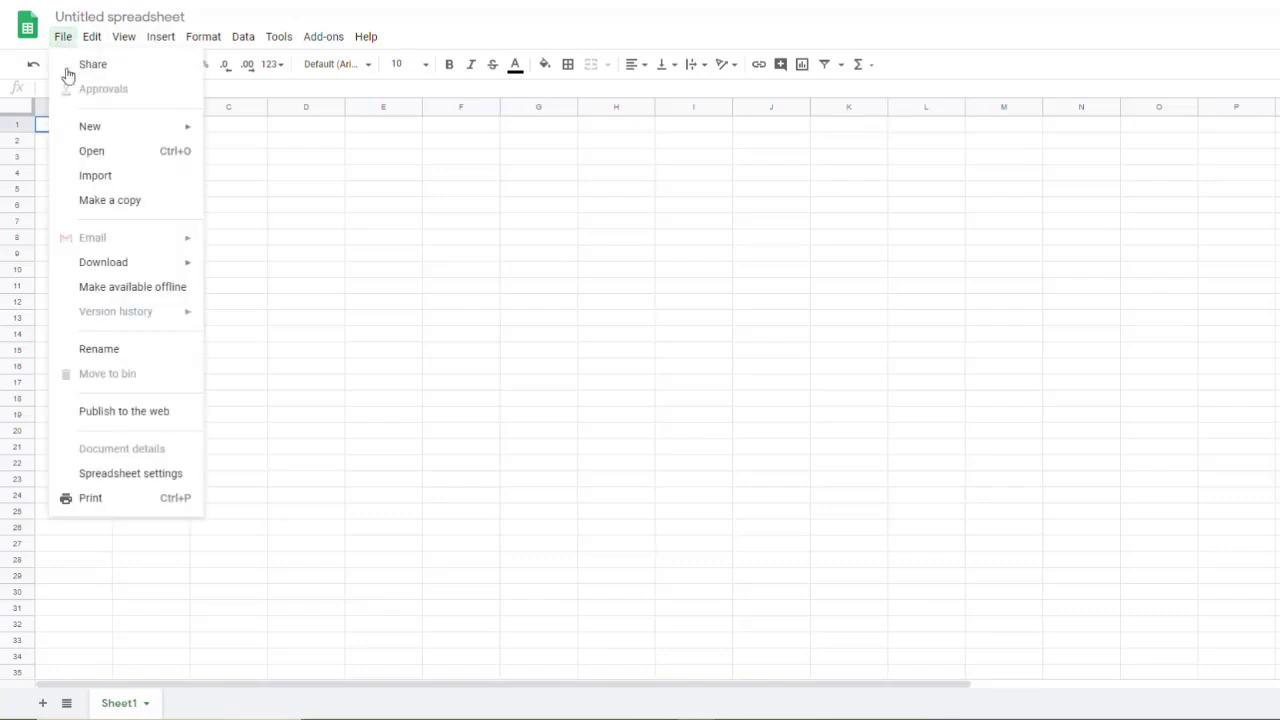
click(92, 150)
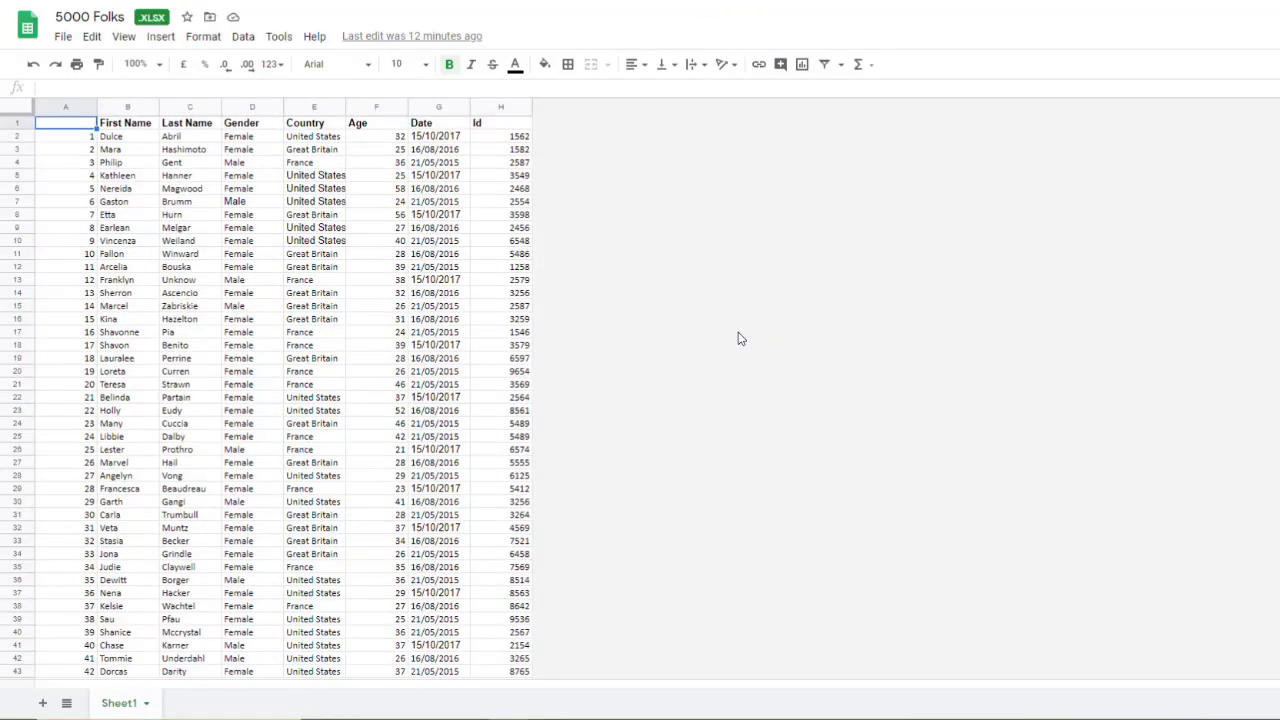
mouse_move(752, 340)
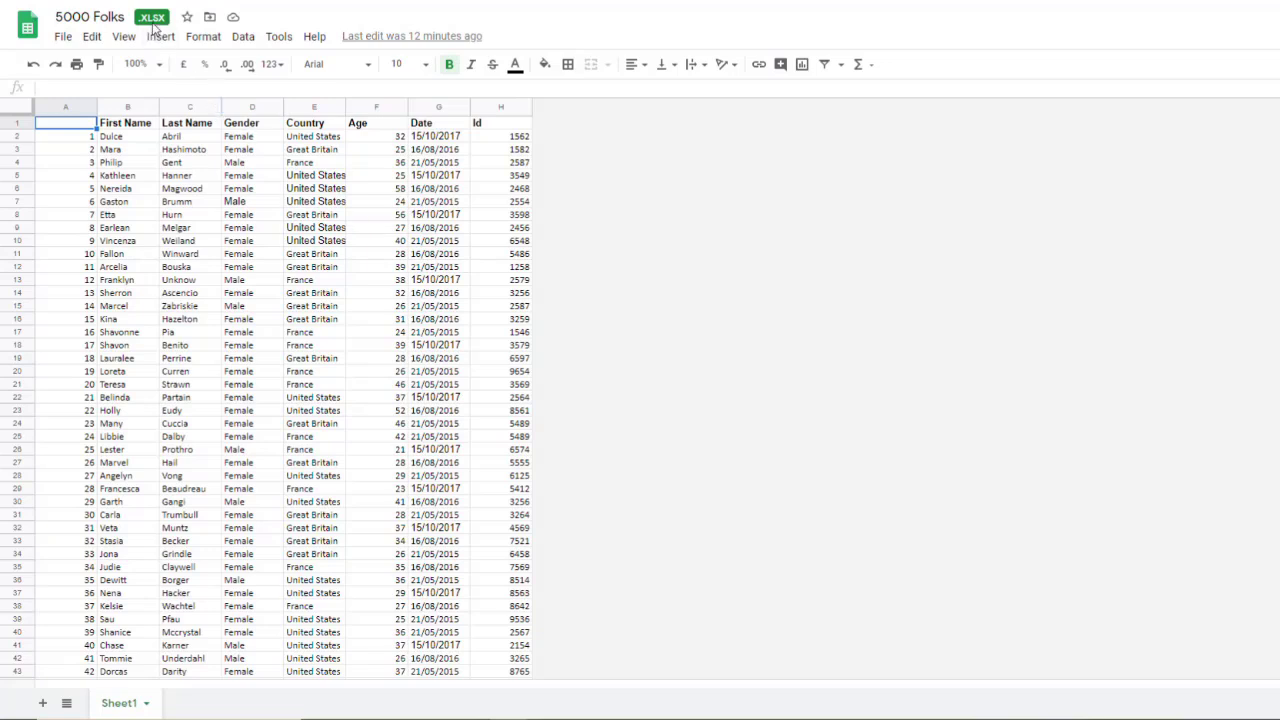
mouse_move(156, 36)
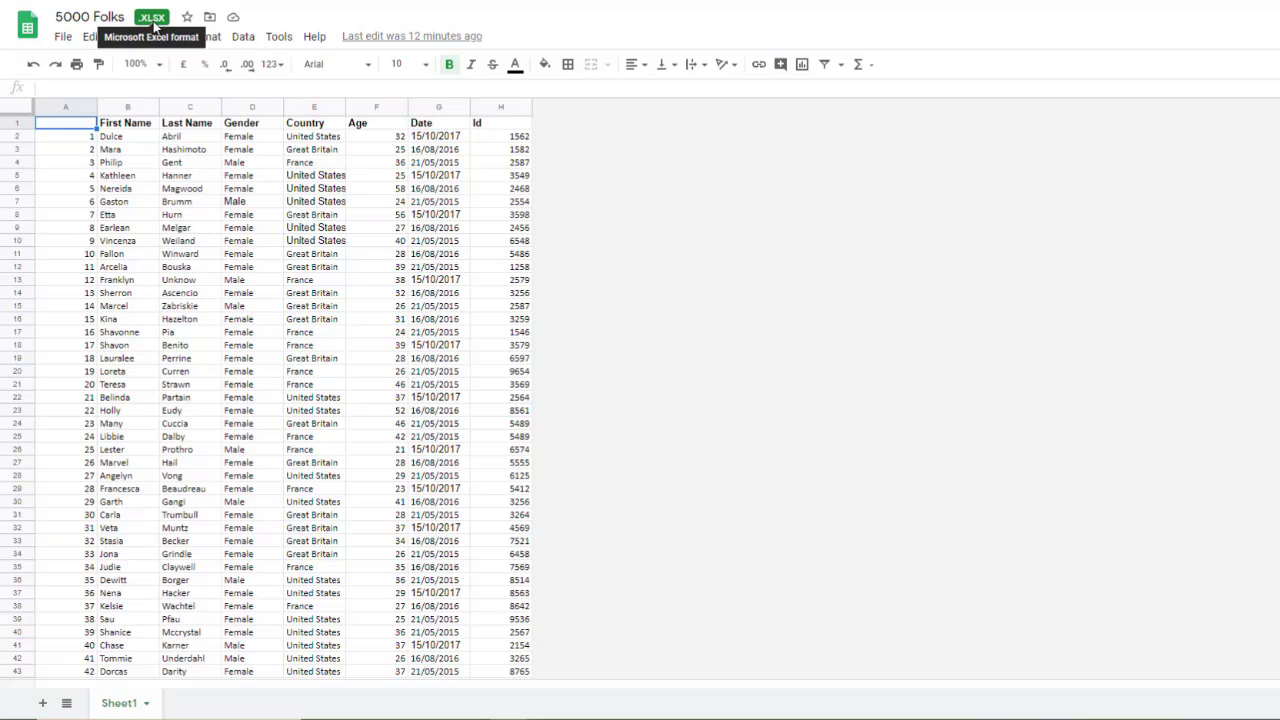
mouse_move(712, 340)
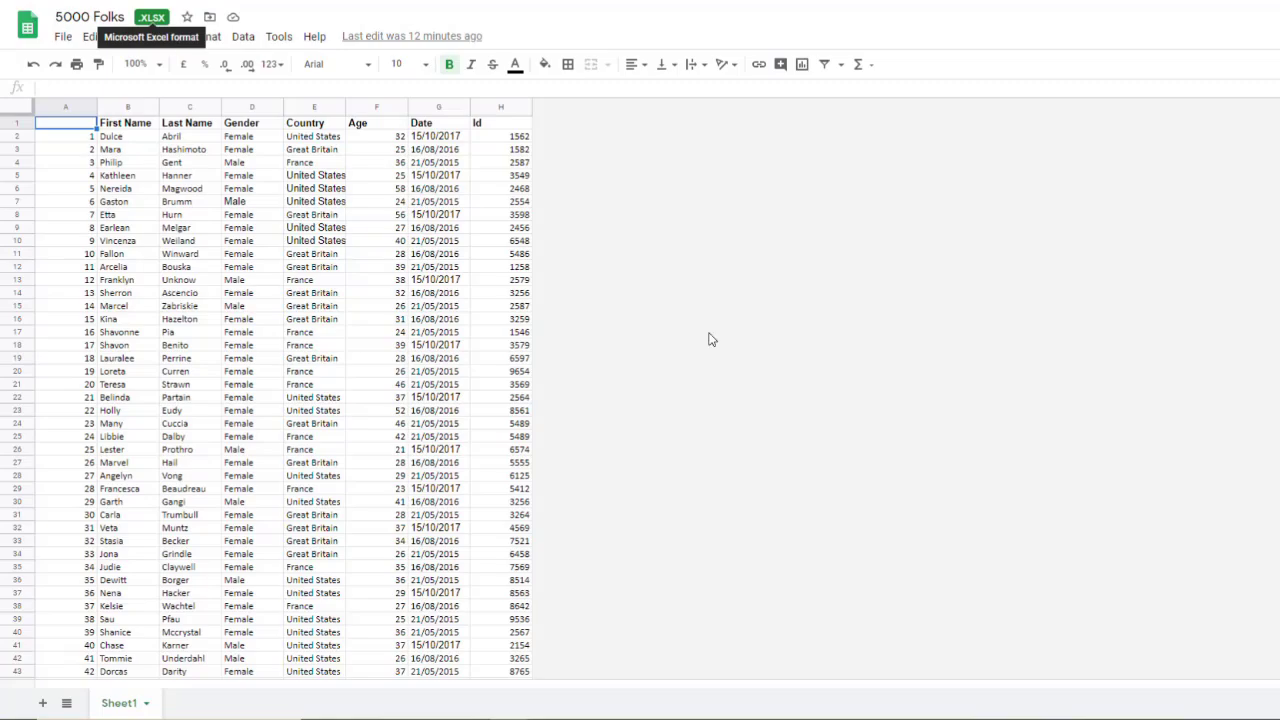